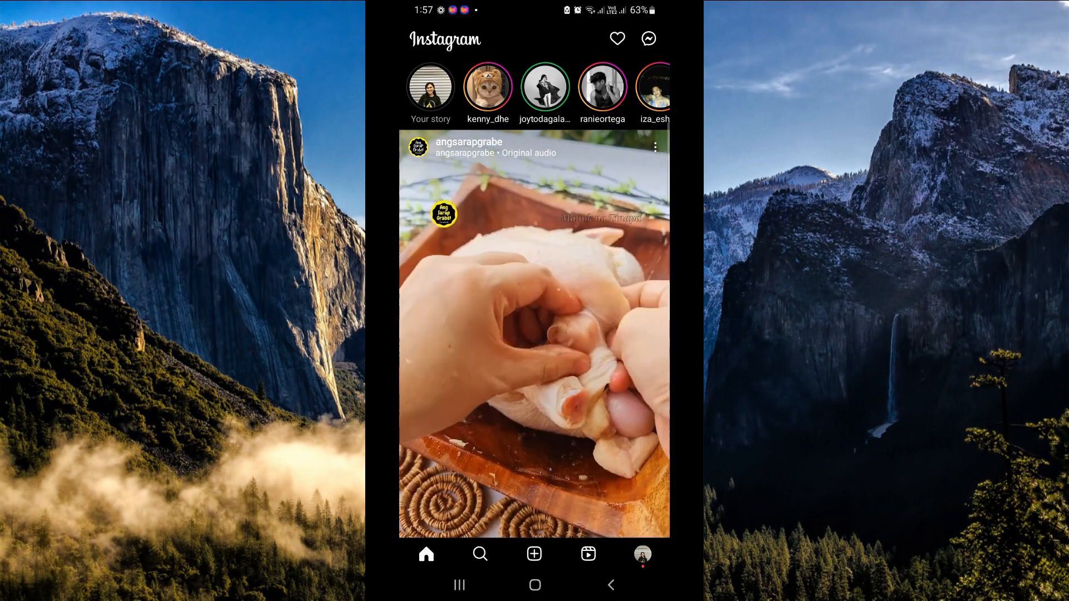
Open your own profile page from the home feed via the bottom navigation bar
left_click(641, 553)
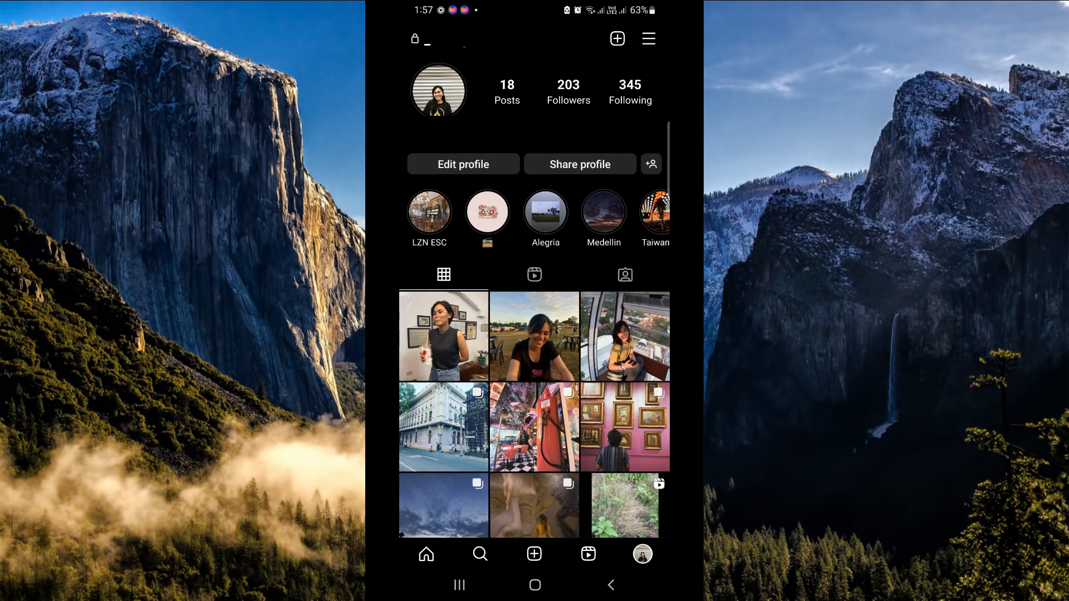
Open Accounts Center from the top-right menu on your profile
left_click(648, 38)
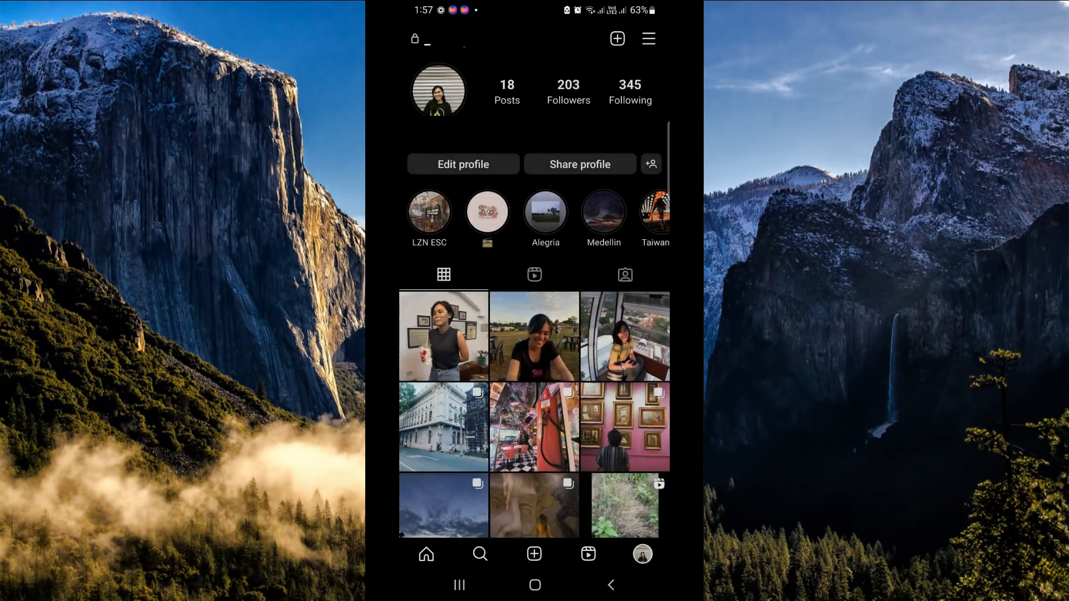
left_click(648, 39)
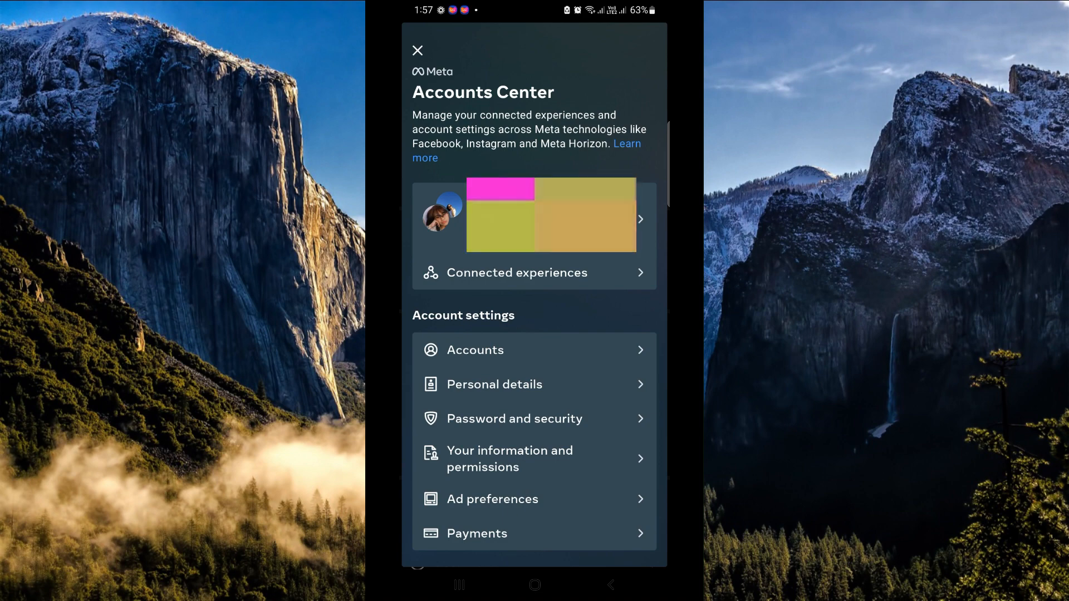
Open connected accounts and choose to remove the linked Facebook account
left_click(474, 350)
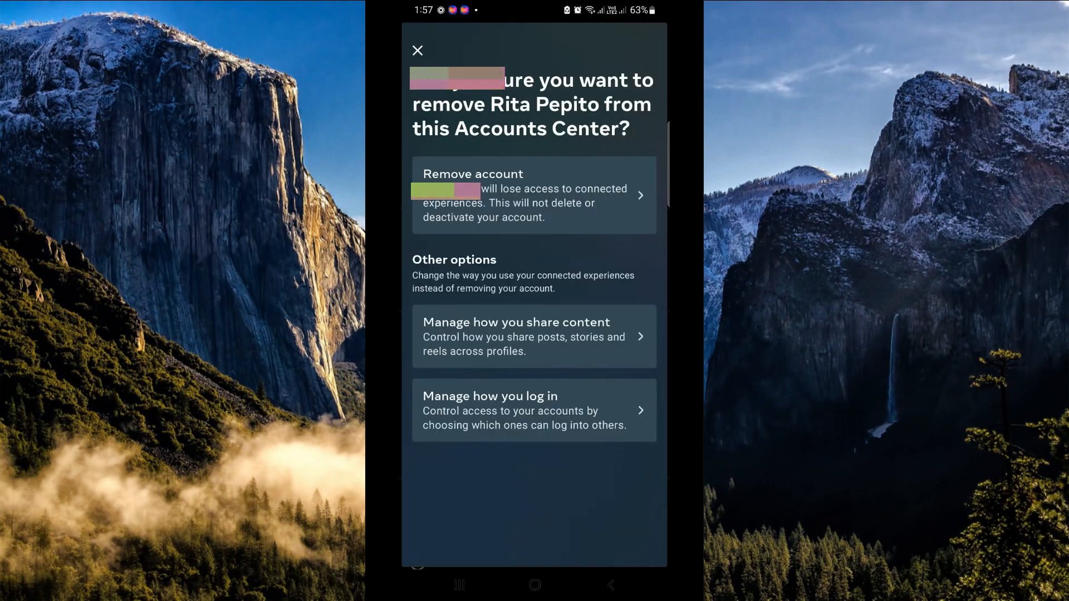
left_click(534, 195)
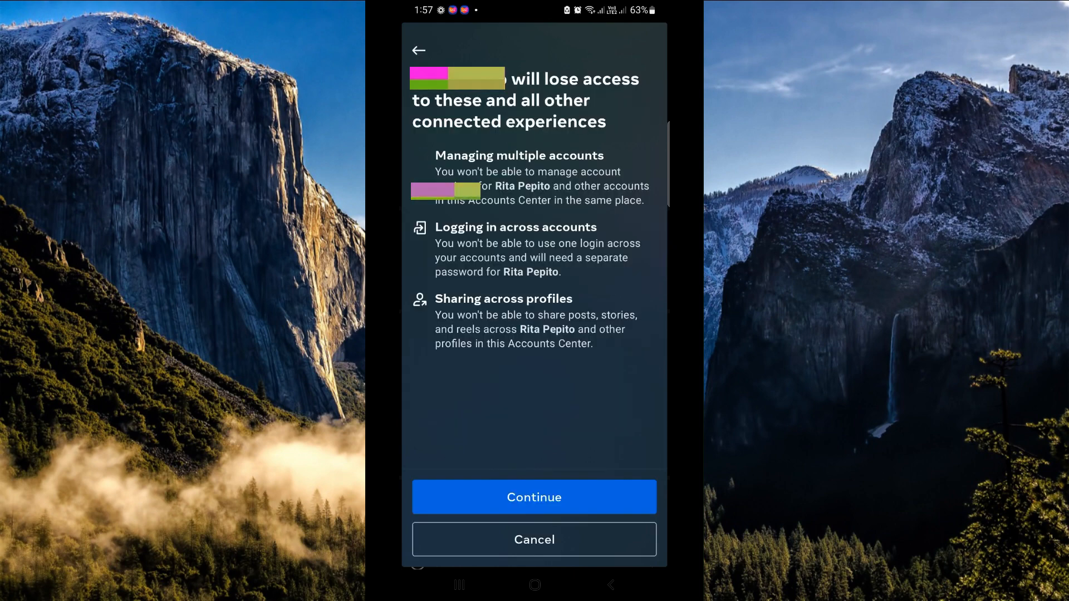